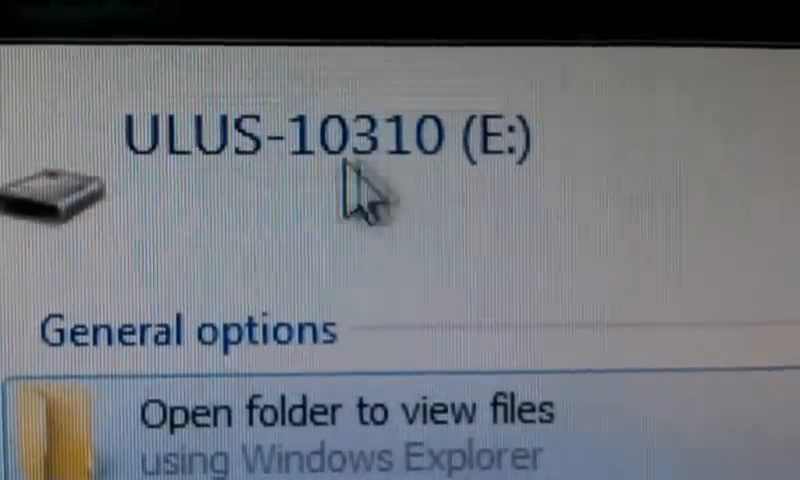
- Open the ULUS-10310 (E:) disc drive from AutoPlay to view its files
scroll("down", 3)
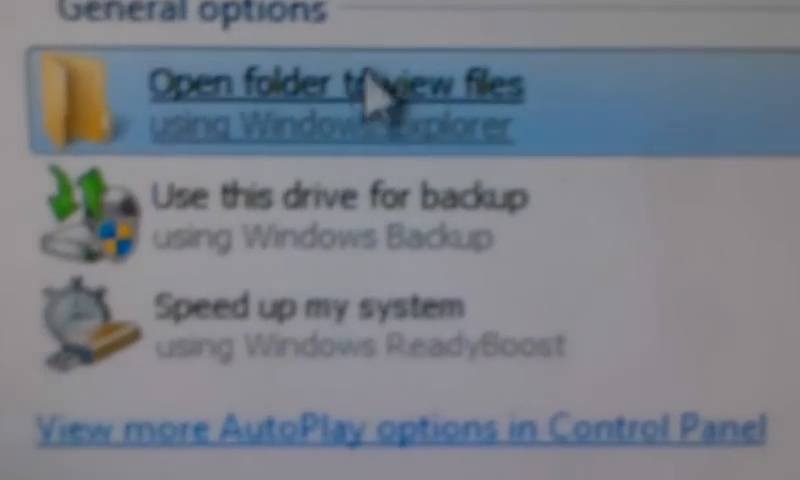
left_click(340, 84)
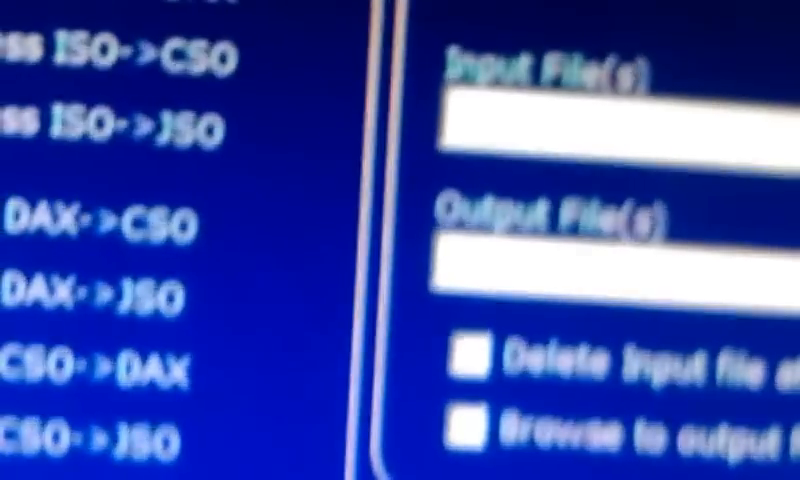
- Choose the game ISO as input and start compressing it to CSO at level 9
left_click(120, 50)
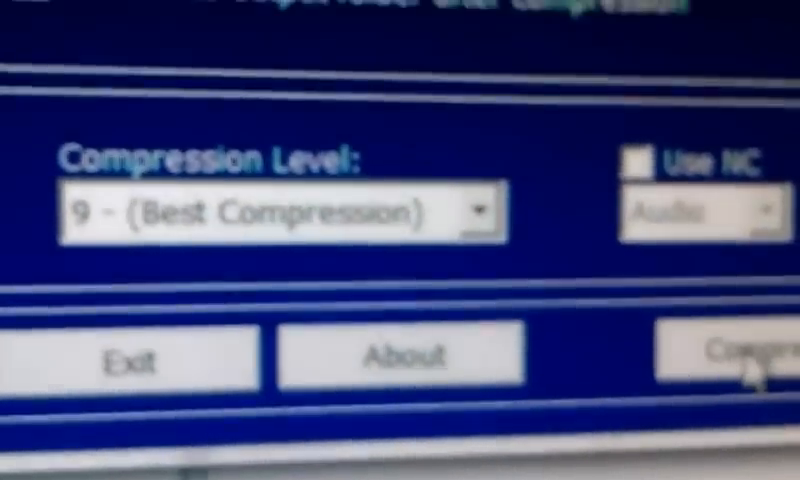
left_click(744, 354)
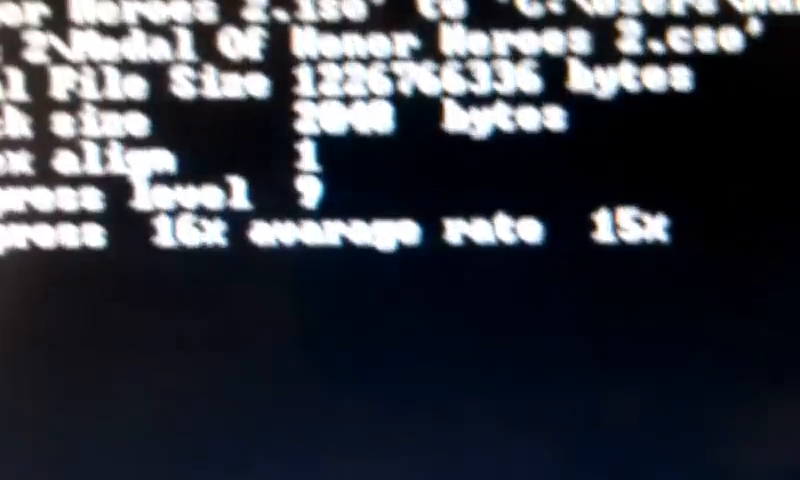